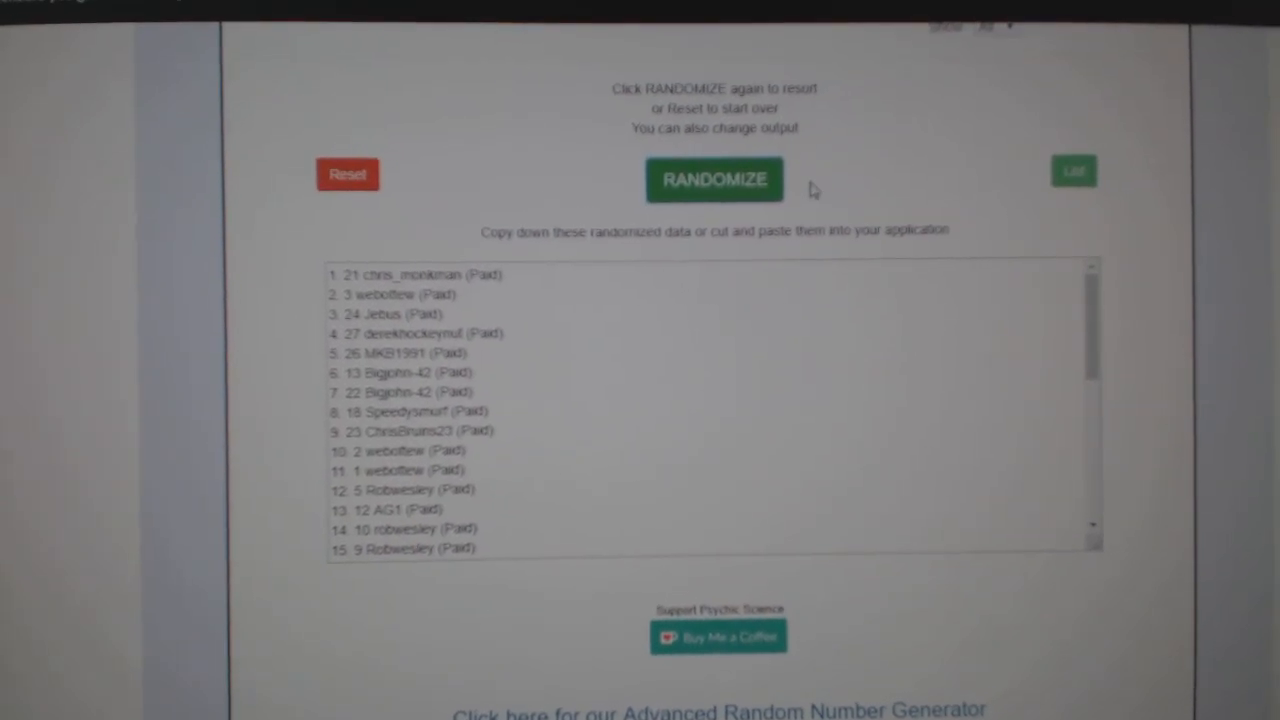
Step: Reset the randomizer to clear the shuffled participant list
left_click(714, 180)
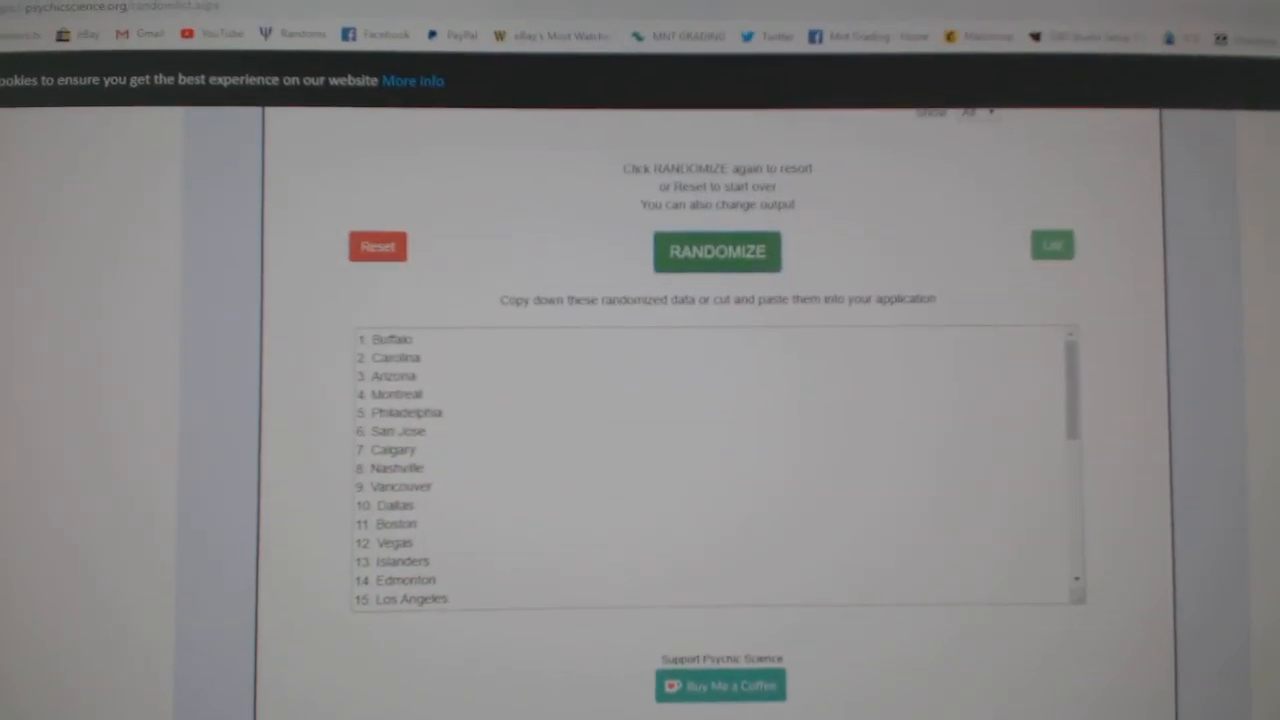
Step: Reshuffle the NHL team list and select the randomized results for copying
left_click(717, 251)
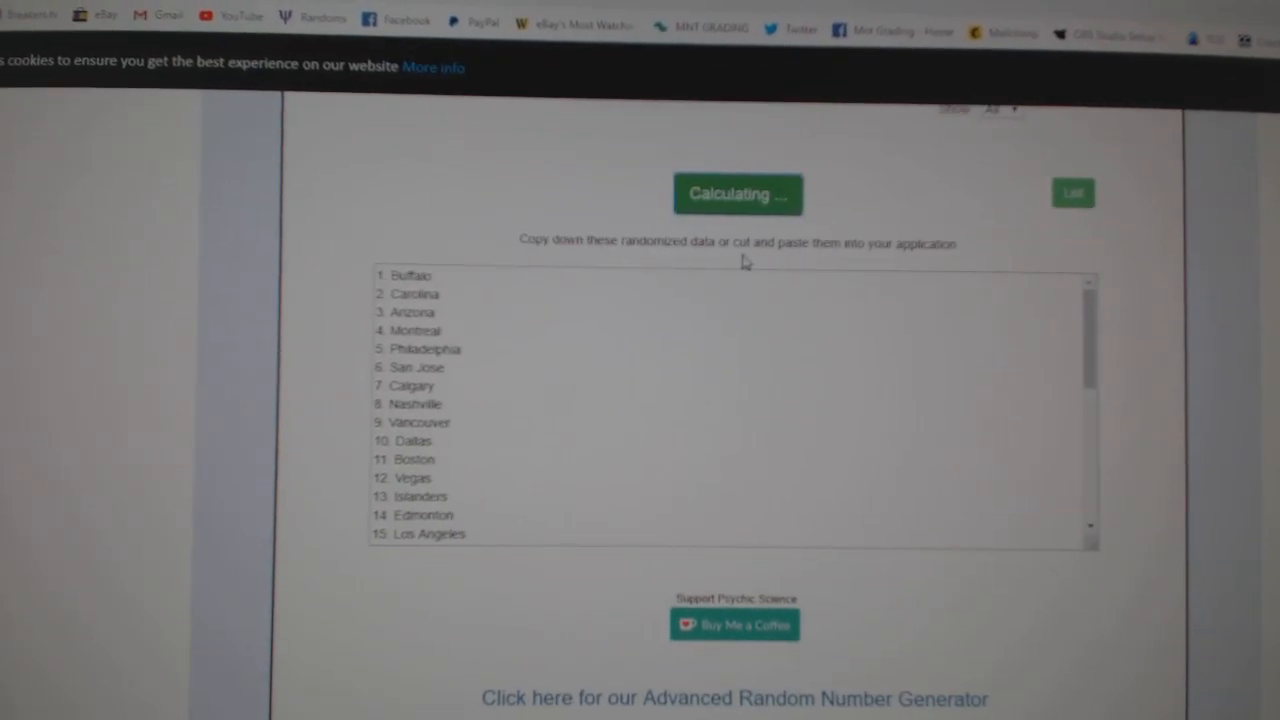
left_click(738, 194)
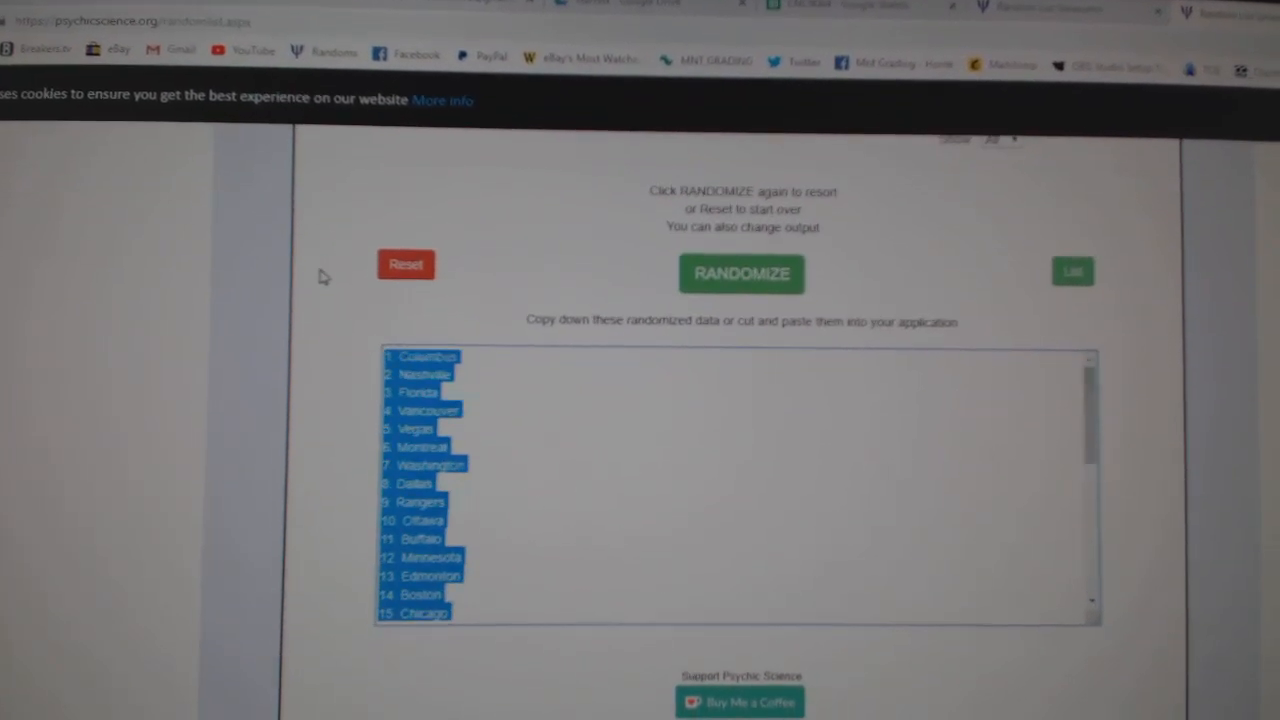
scroll("down", 3)
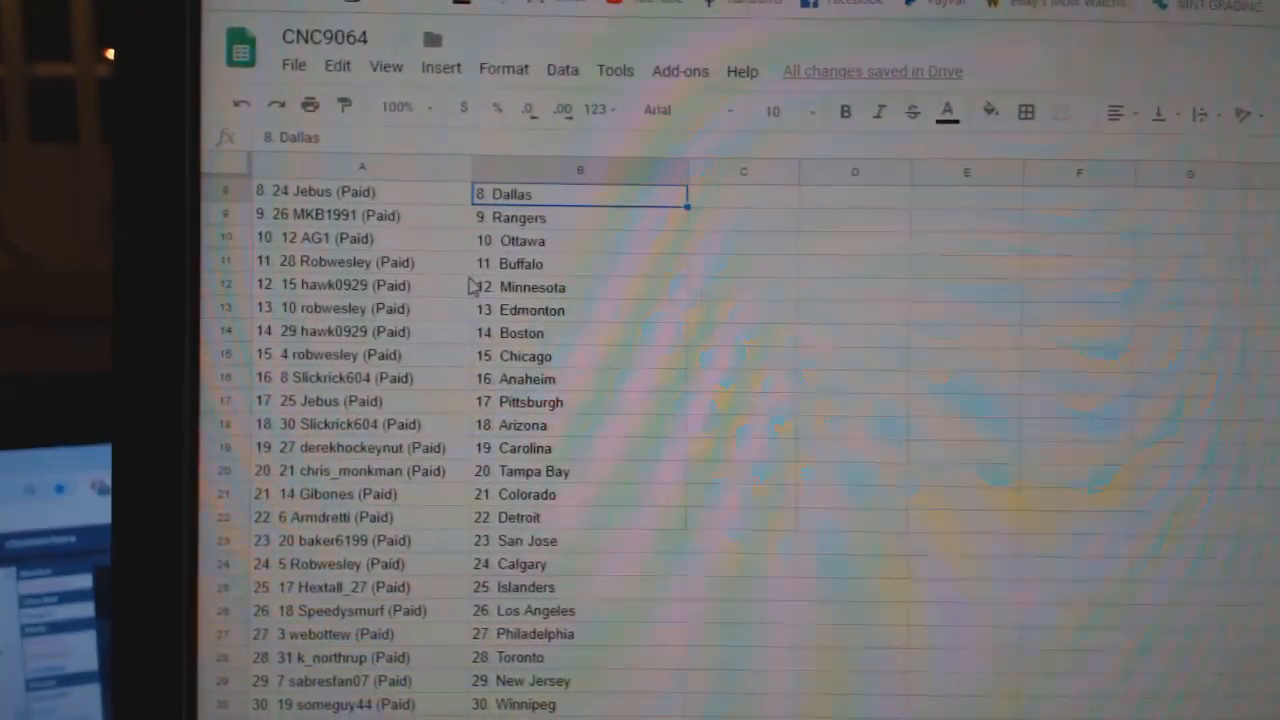
Step: Check the team pairings in column B down to row 31, webottew with St. Louis
left_click(575, 369)
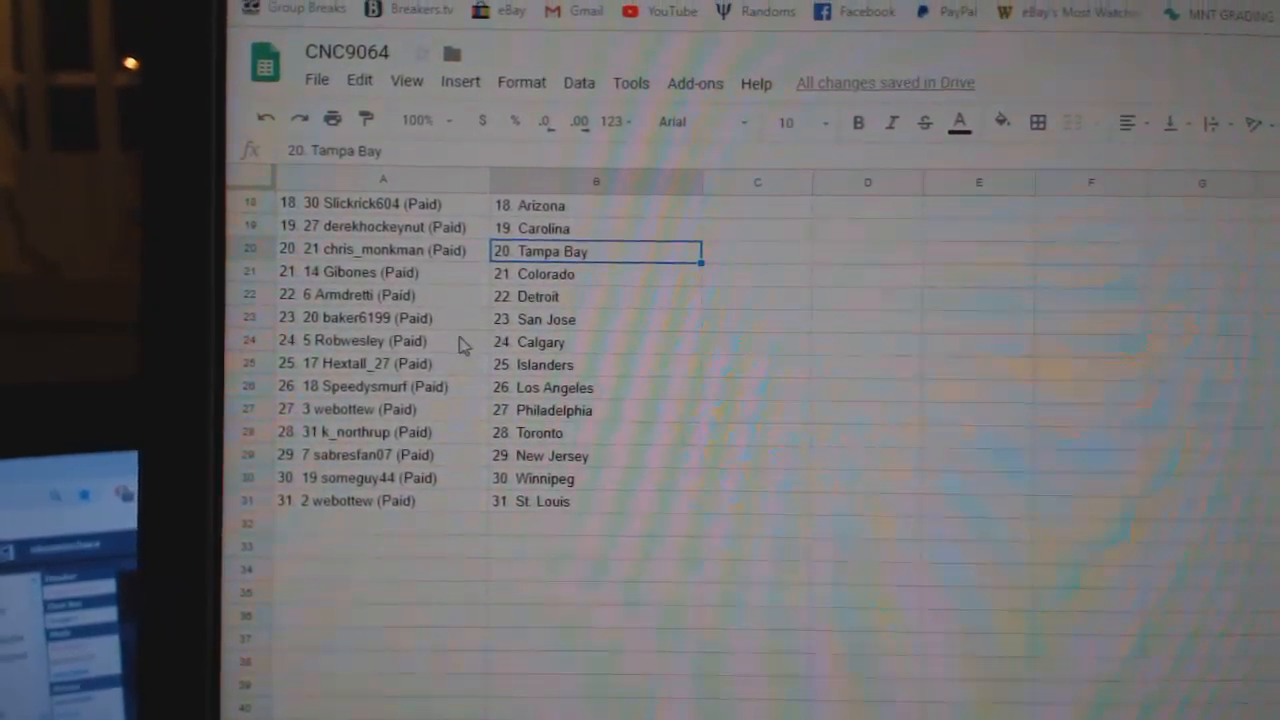
scroll("down", 3)
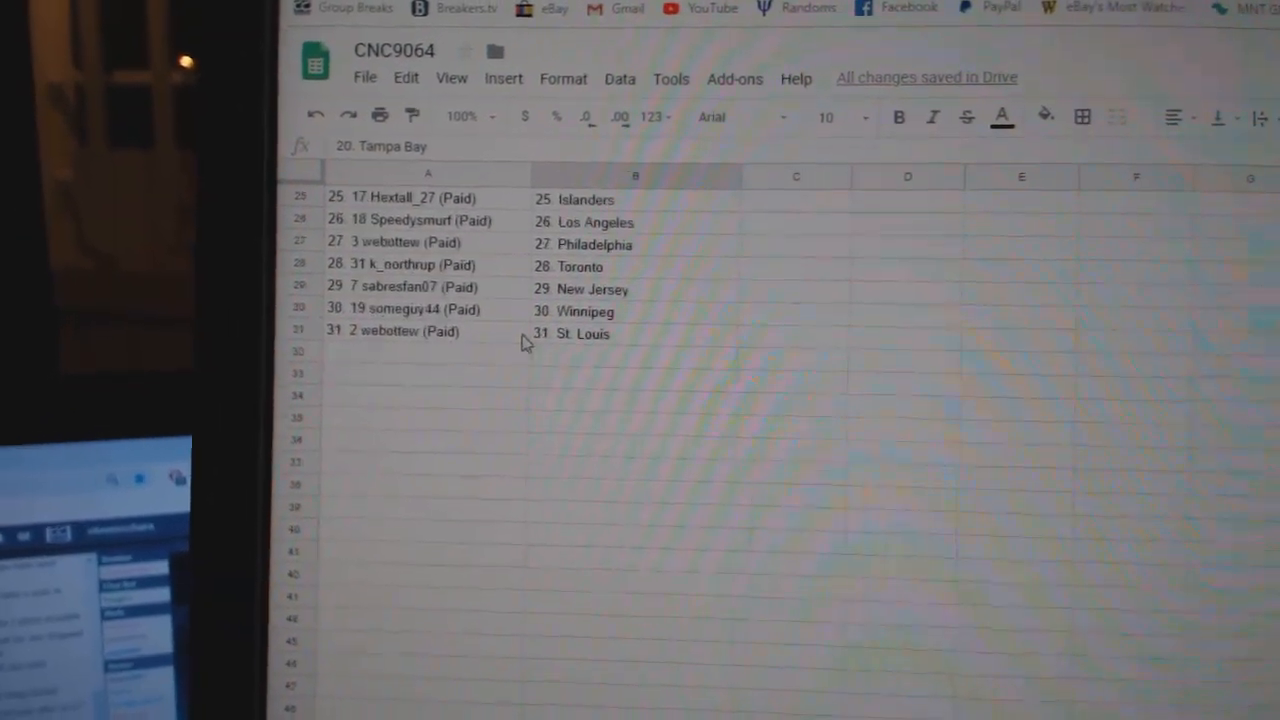
scroll("down", 3)
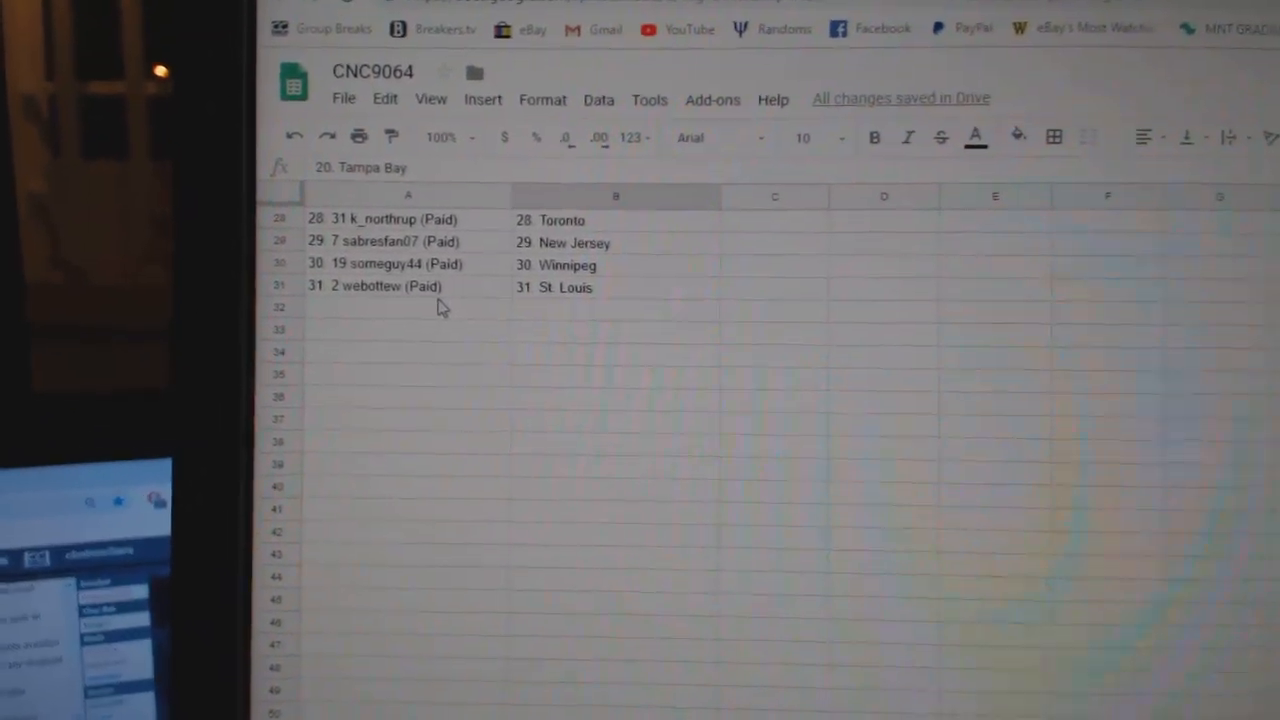